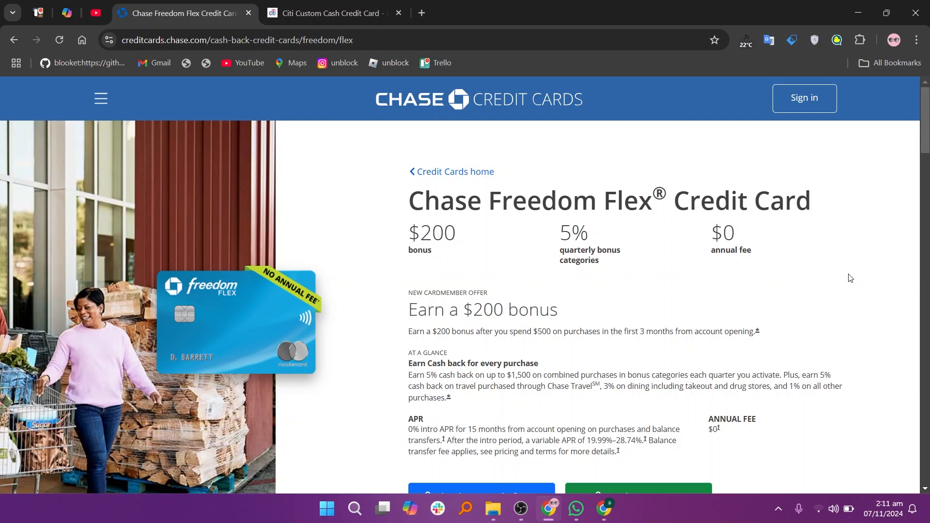
# Read the Chase Freedom Flex rewards, benefits and referral sections, then switch to the Citi Custom Cash tab.
pyautogui.scroll(-3)
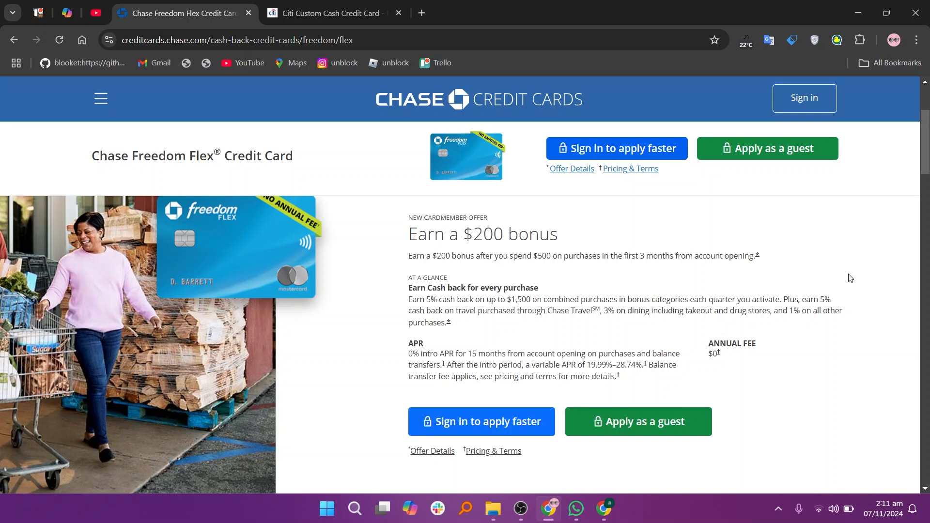
pyautogui.scroll(-3)
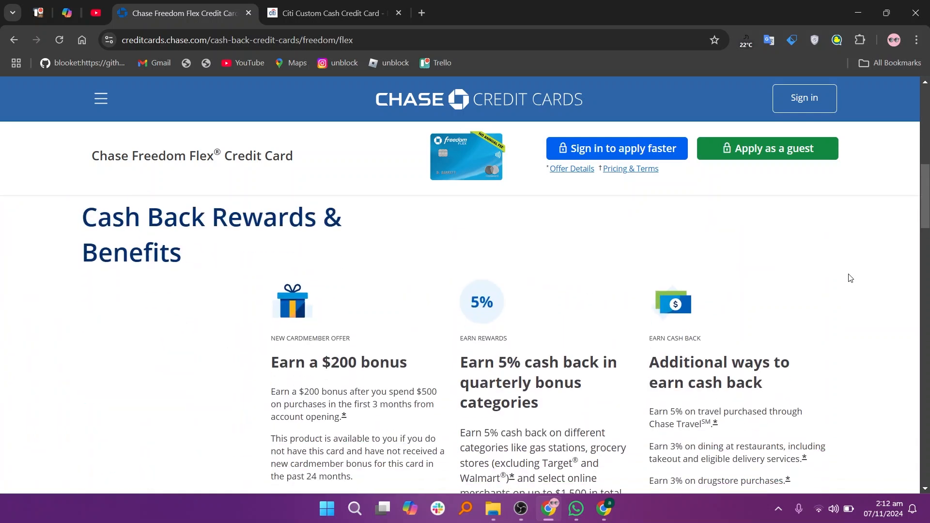
pyautogui.scroll(-3)
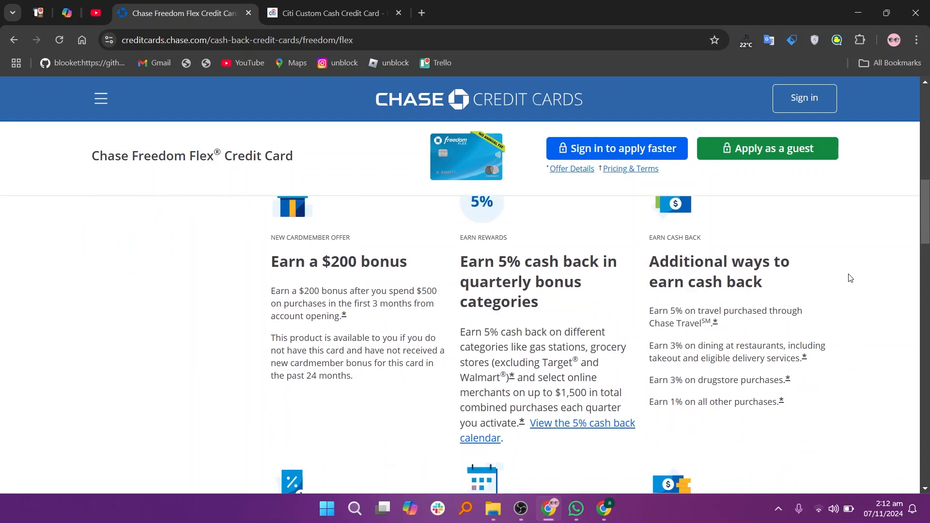
pyautogui.scroll(-3)
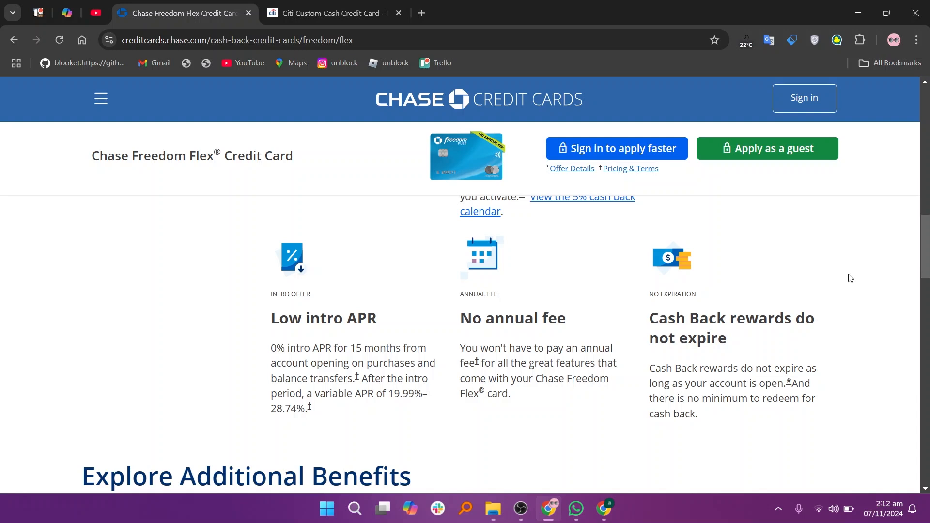
pyautogui.scroll(-3)
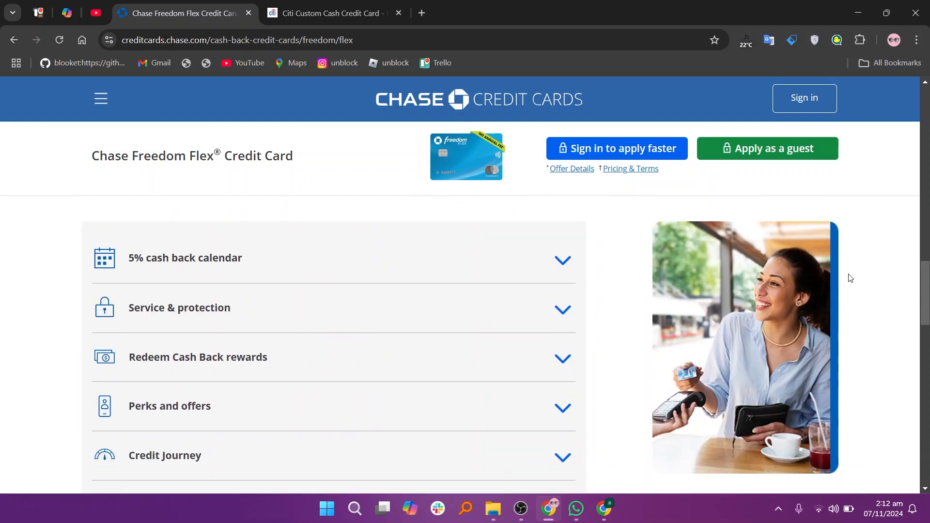
pyautogui.scroll(-3)
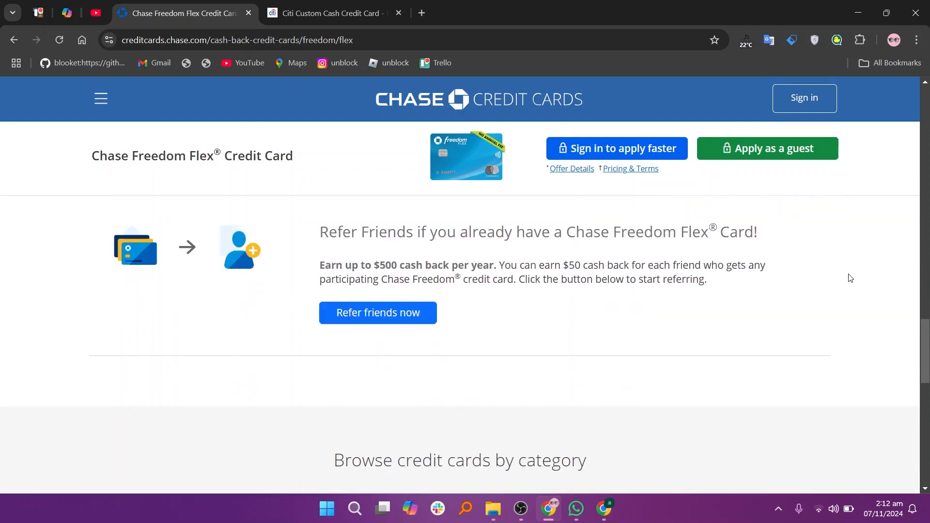
pyautogui.click(332, 13)
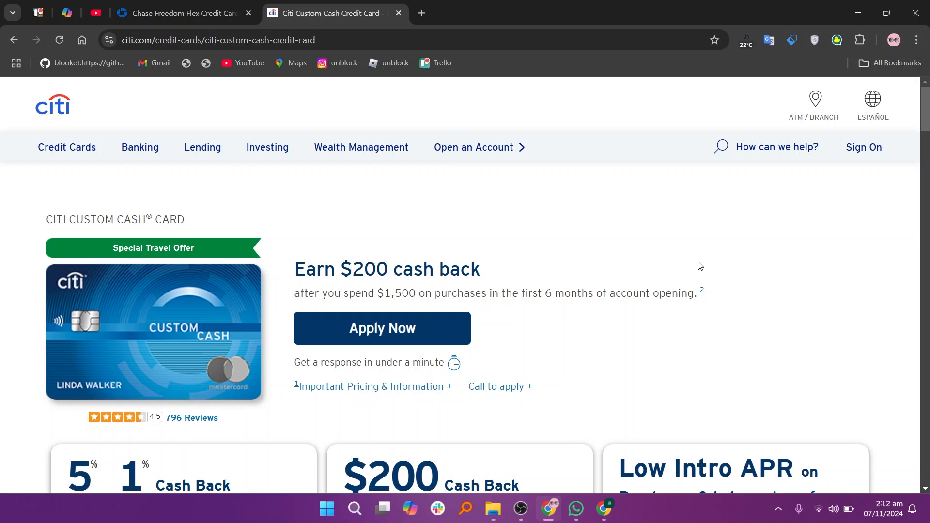
# Scroll past the Custom Cash highlight tiles to the 5%/1% cash back and balance transfer fee notes.
pyautogui.scroll(-3)
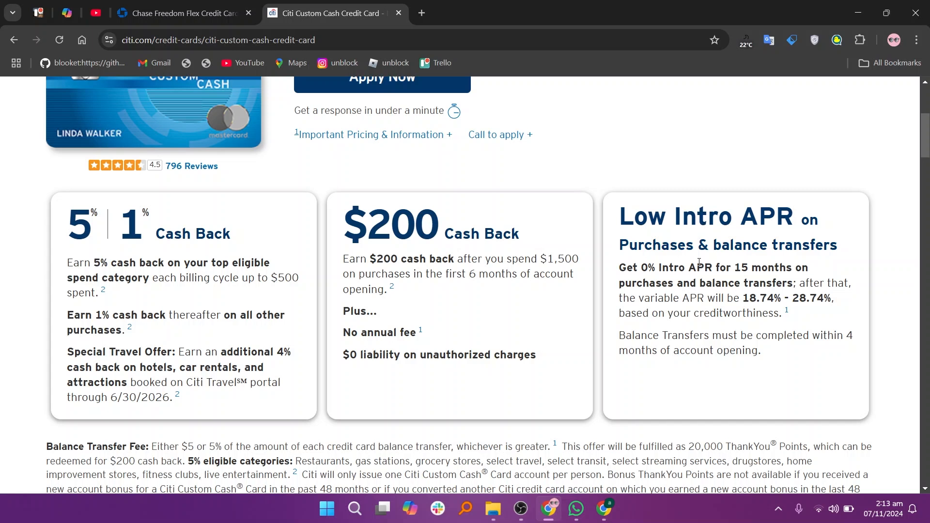
pyautogui.scroll(-3)
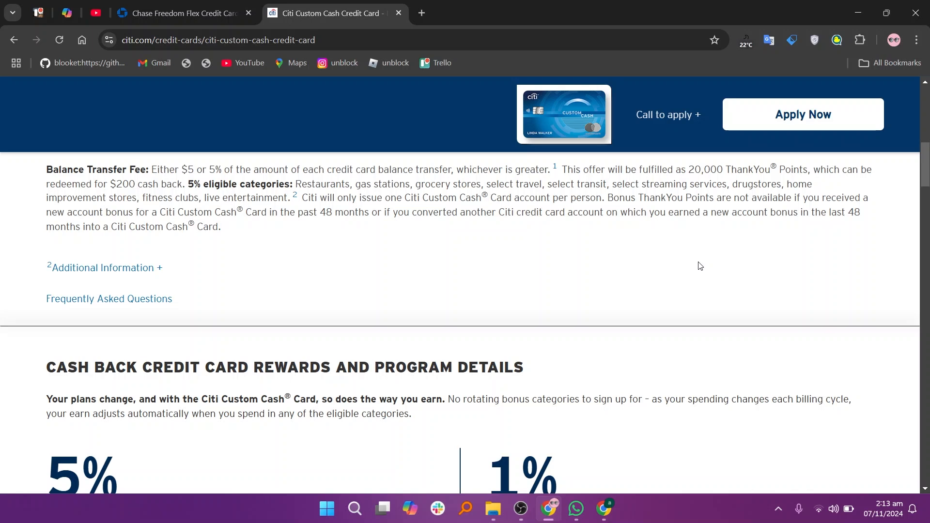
# Scroll past the earn-and-redeem steps and 4% travel offer, then show the Protection benefits tab.
pyautogui.scroll(-3)
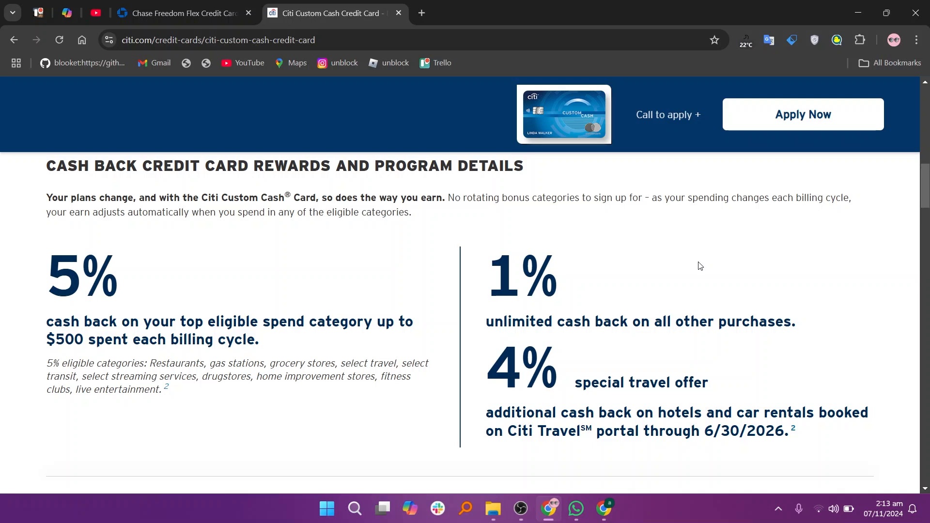
pyautogui.scroll(-3)
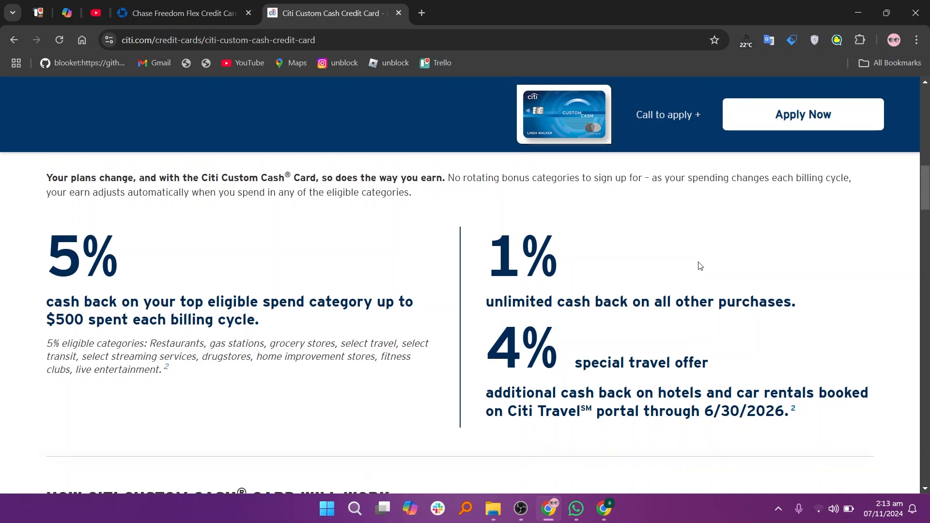
pyautogui.scroll(-3)
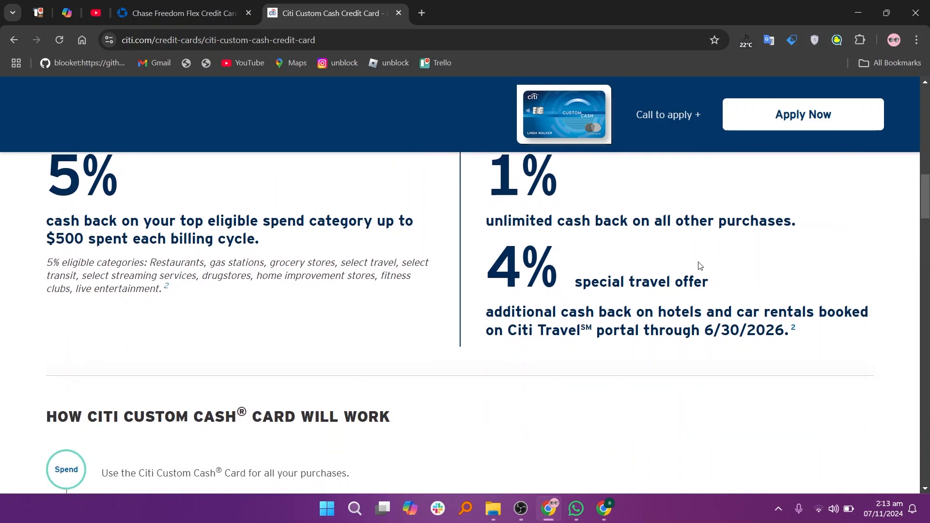
pyautogui.scroll(-3)
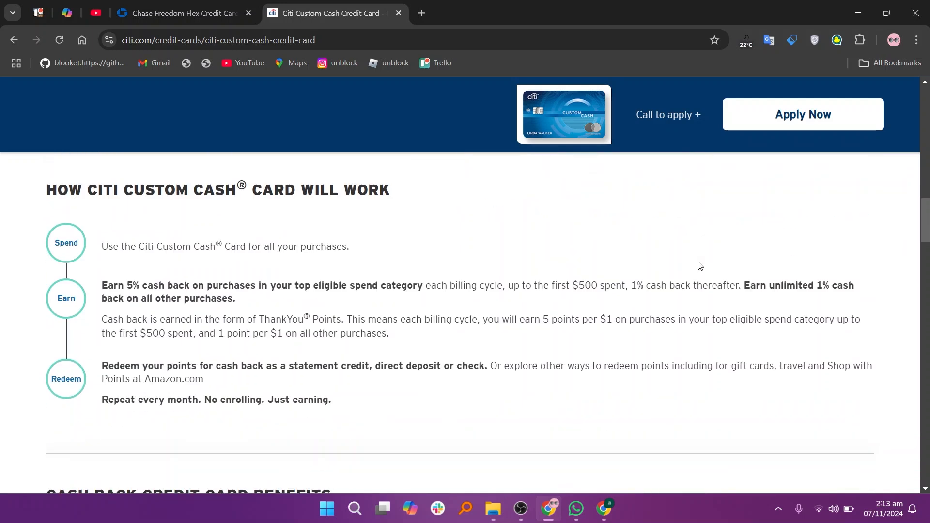
pyautogui.scroll(-3)
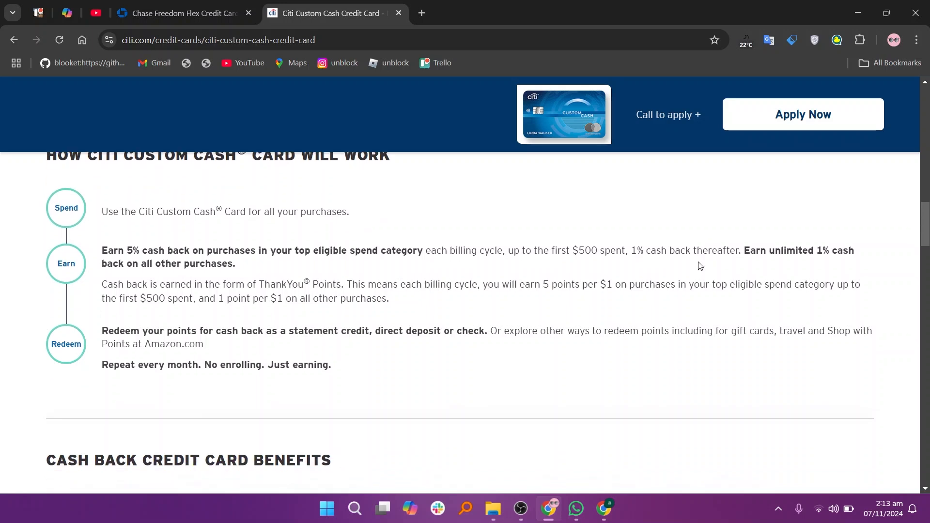
pyautogui.scroll(-3)
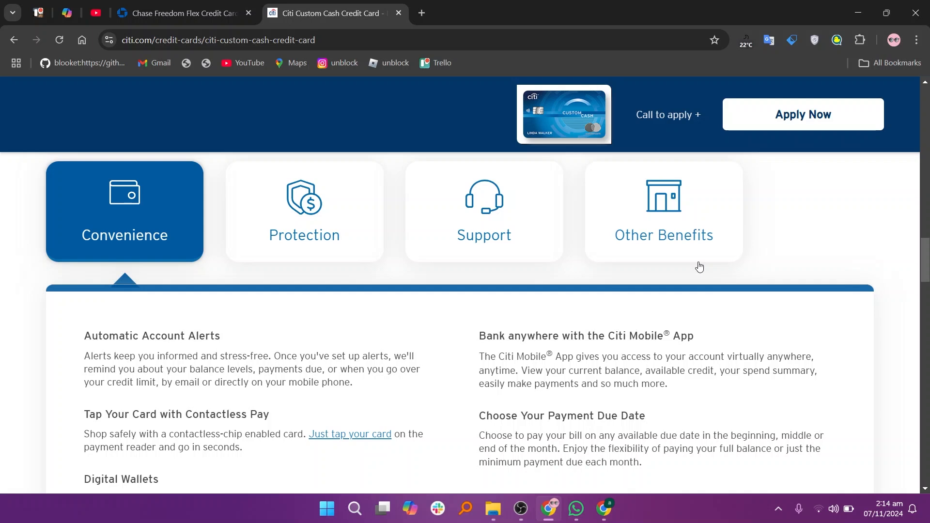
pyautogui.click(304, 212)
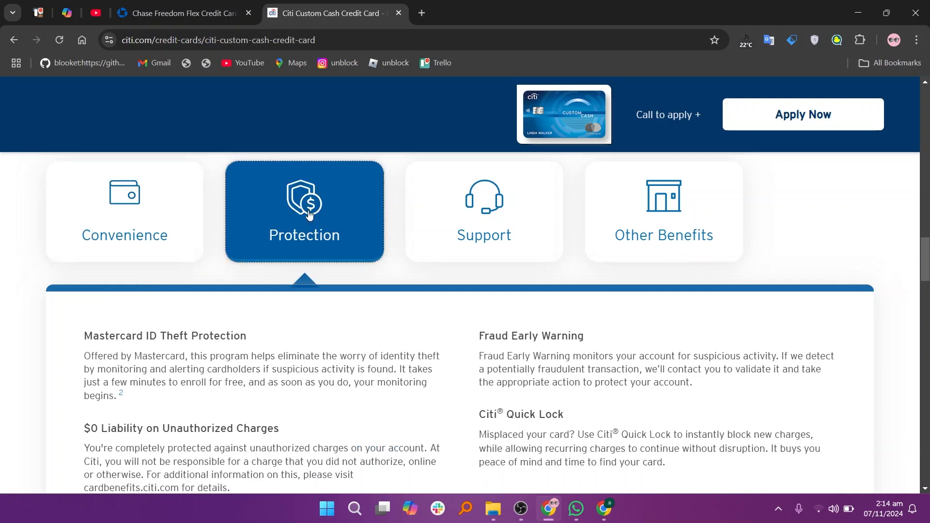